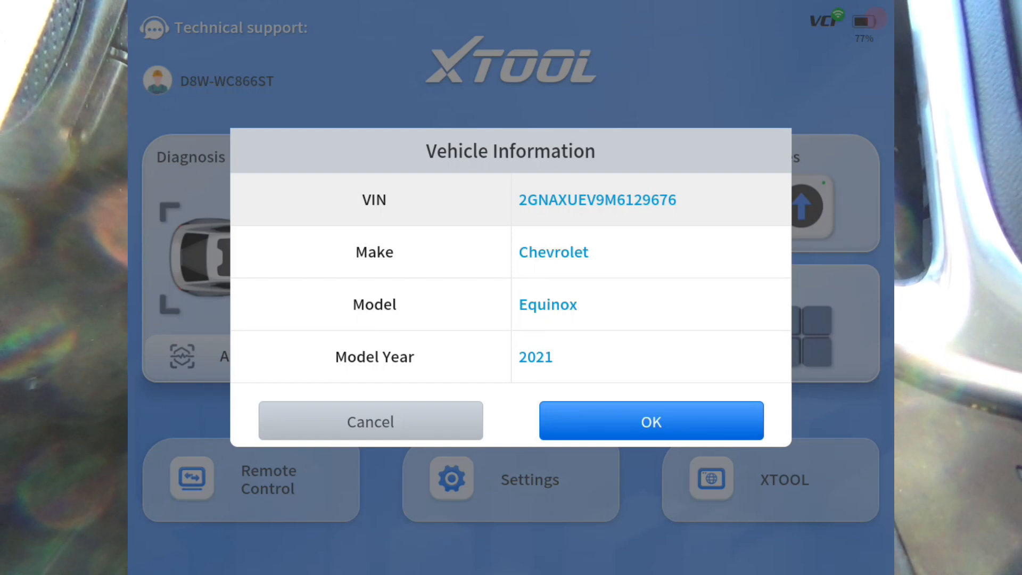
Confirm the detected 2021 Chevrolet Equinox and acknowledge the ignition-on prompt
left_click(650, 421)
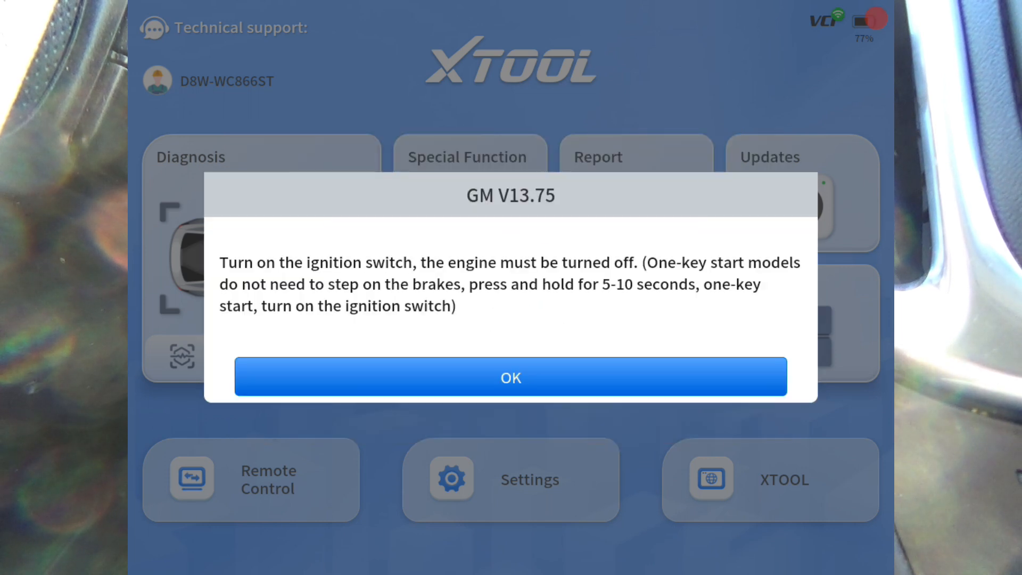
left_click(510, 377)
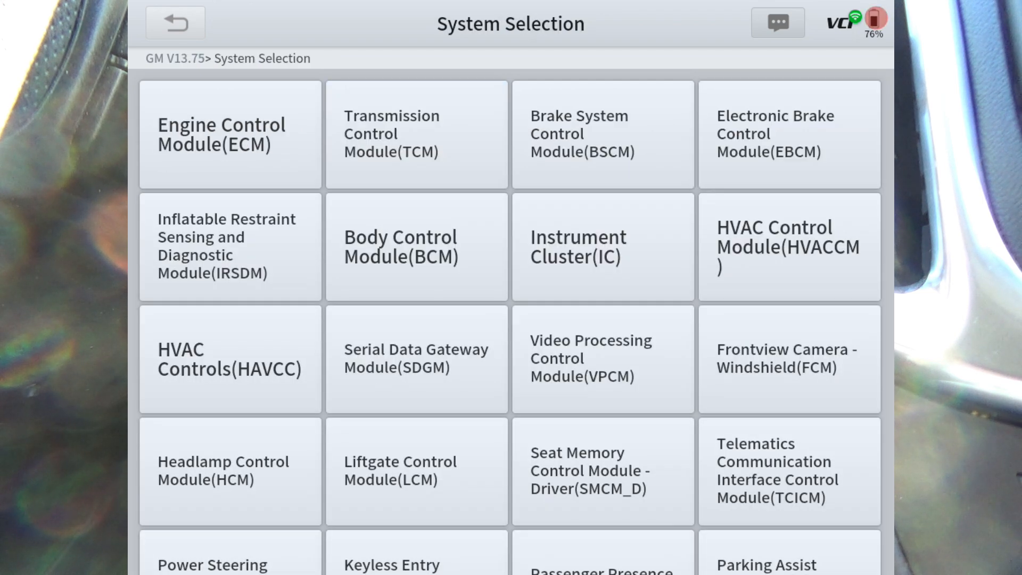
Select Engine Control Module (ECM) from the GM system list
left_click(230, 133)
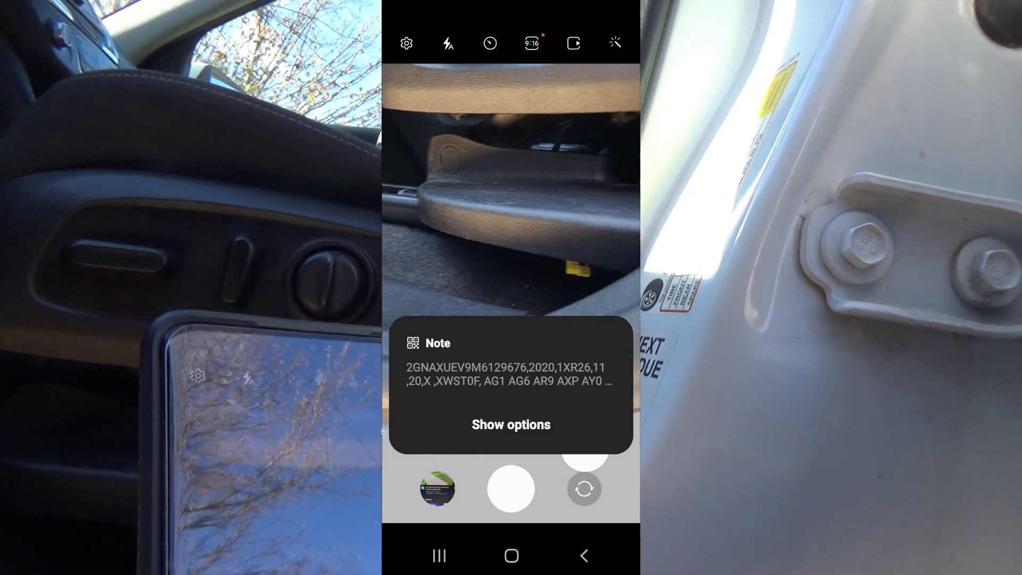
Show the full decoded VIN and RPO code text from the scanned QR code
left_click(510, 424)
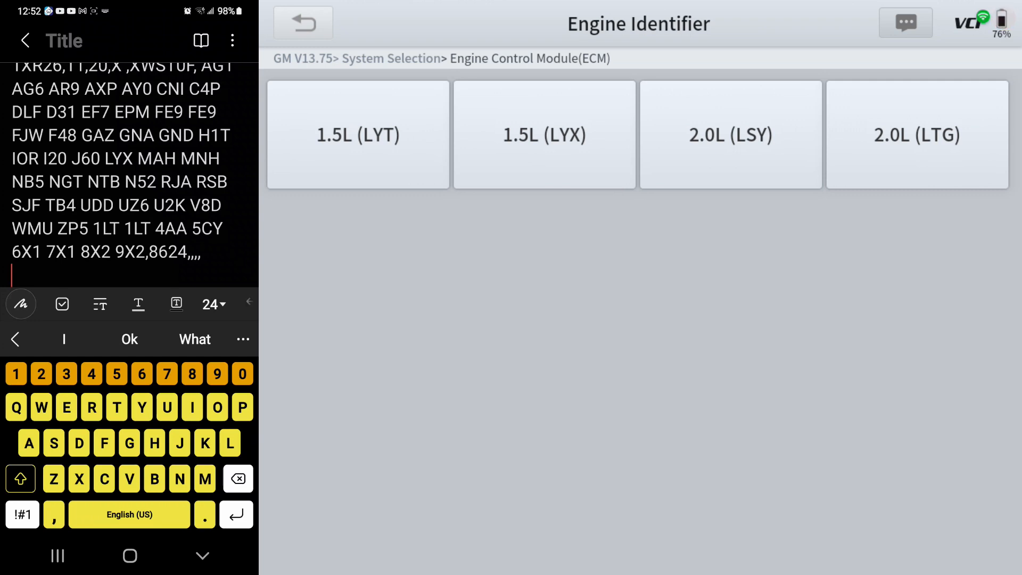
Choose the 1.5L (LYX) engine and Not Equipped for exhaust emission standard
left_click(544, 135)
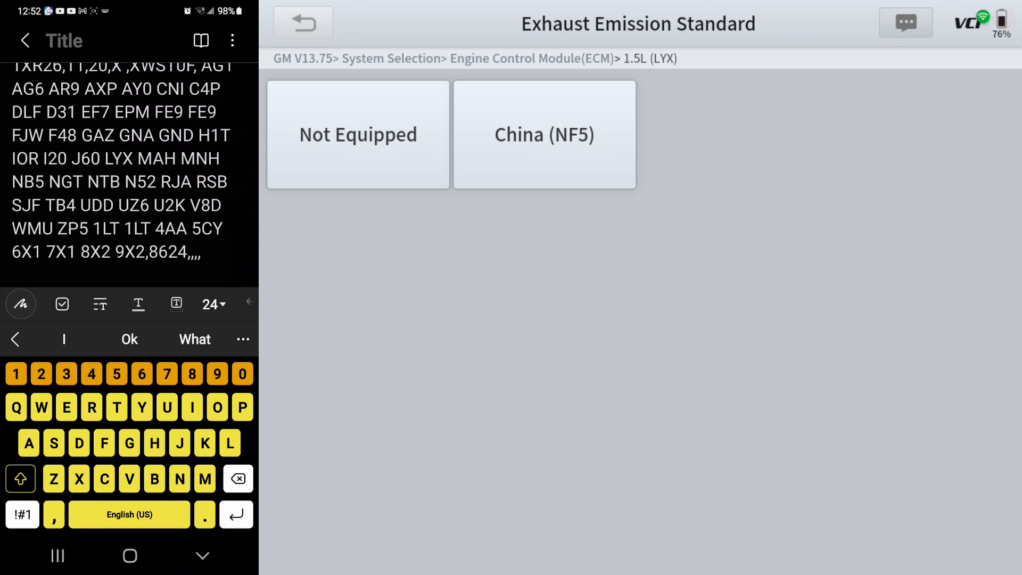
left_click(357, 134)
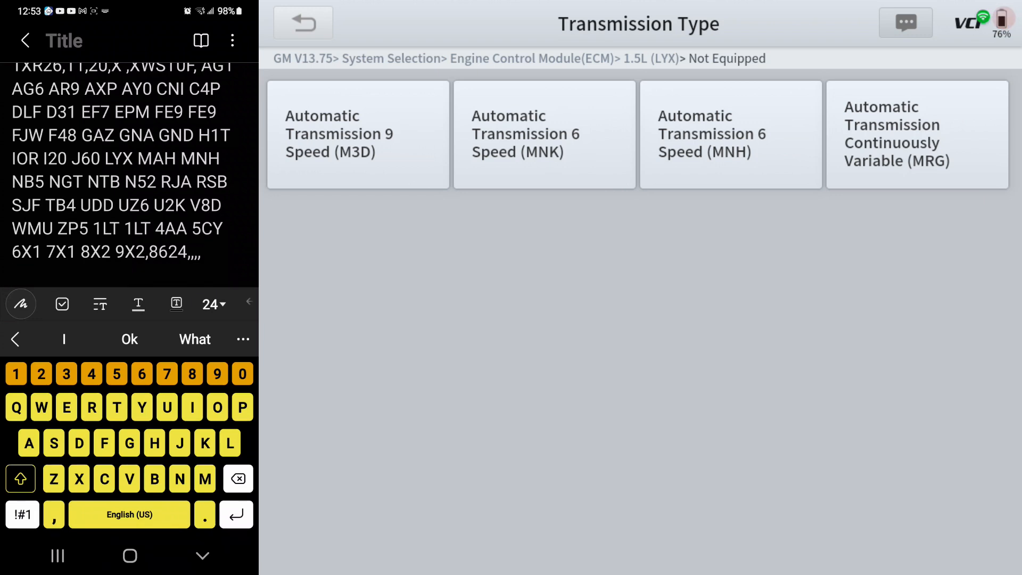
Choose the 6-speed automatic (MNH) transmission and AWD (F48) drive configuration
left_click(731, 134)
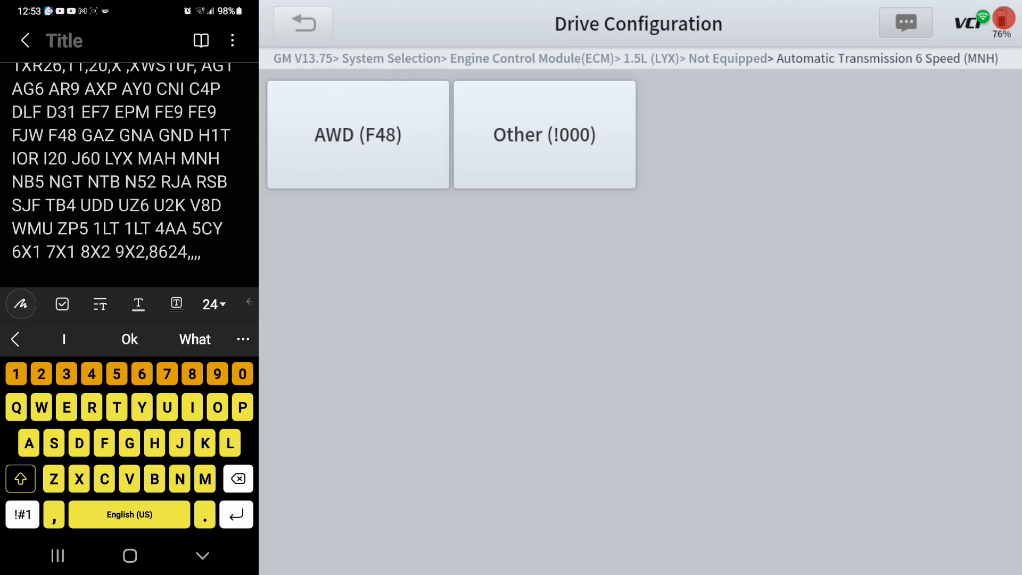
left_click(357, 134)
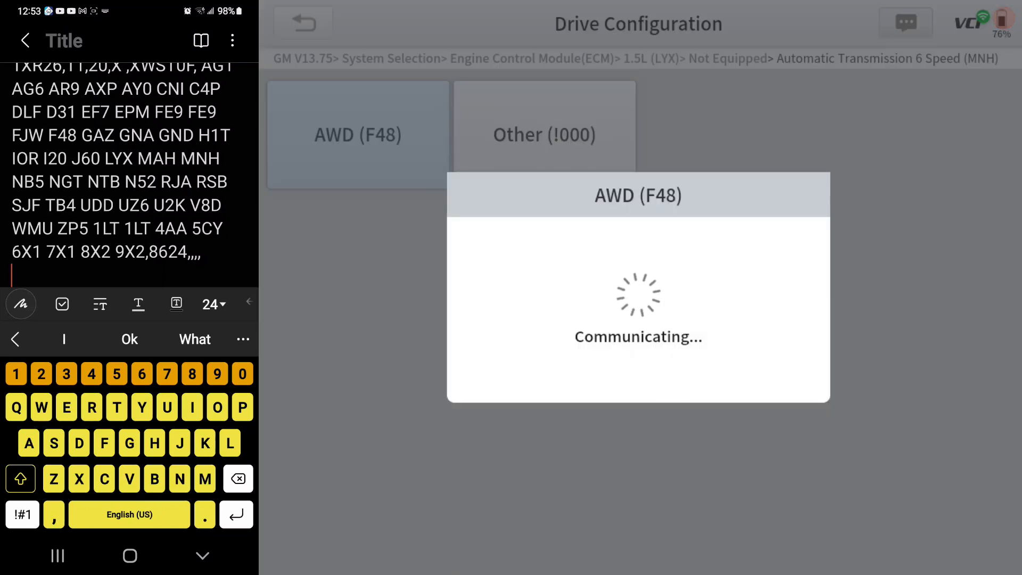